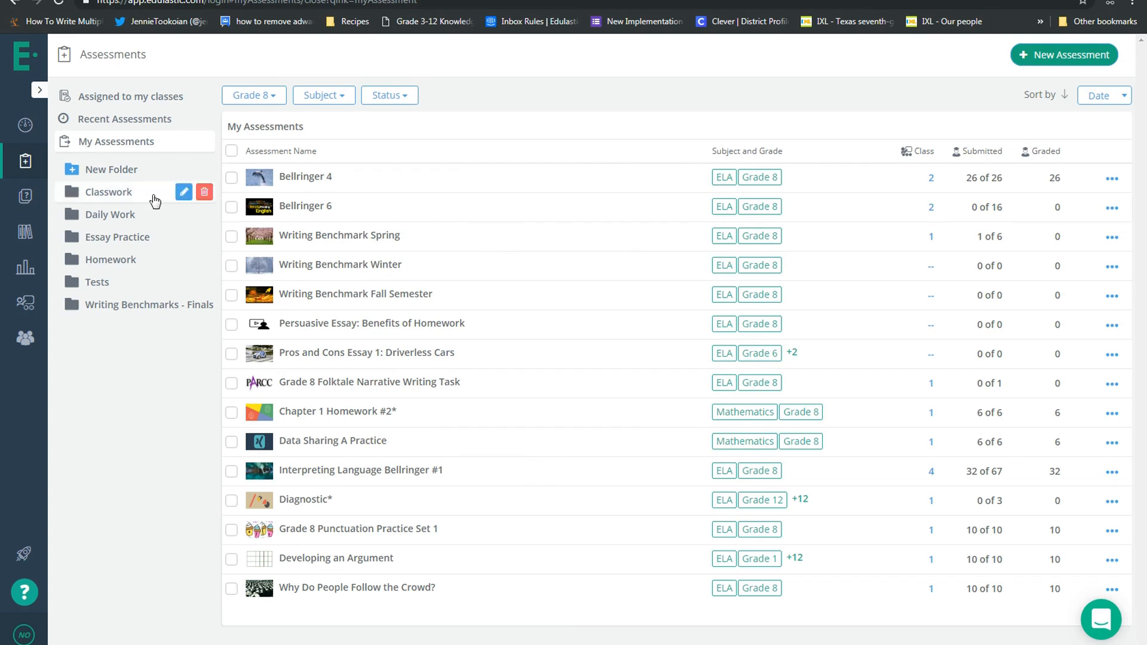
{"action": "mouse_move", "coordinate": [298, 534]}
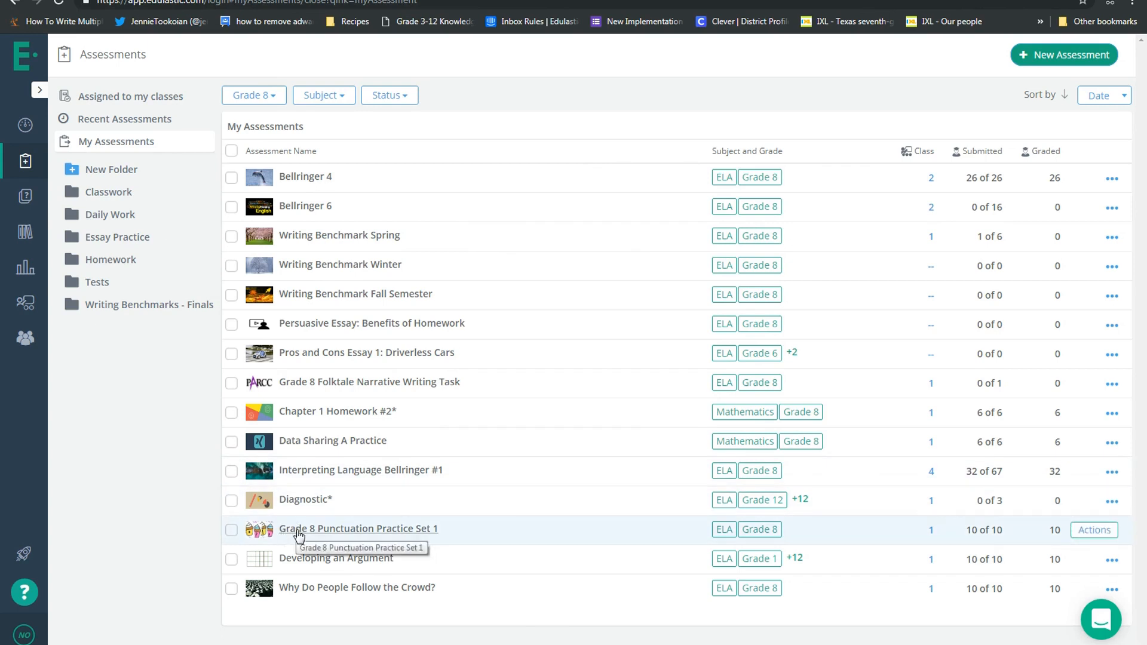
Open the Grade 8 Punctuation Practice Set 1 assessment from My Assessments.
{"action": "left_click", "coordinate": [357, 528]}
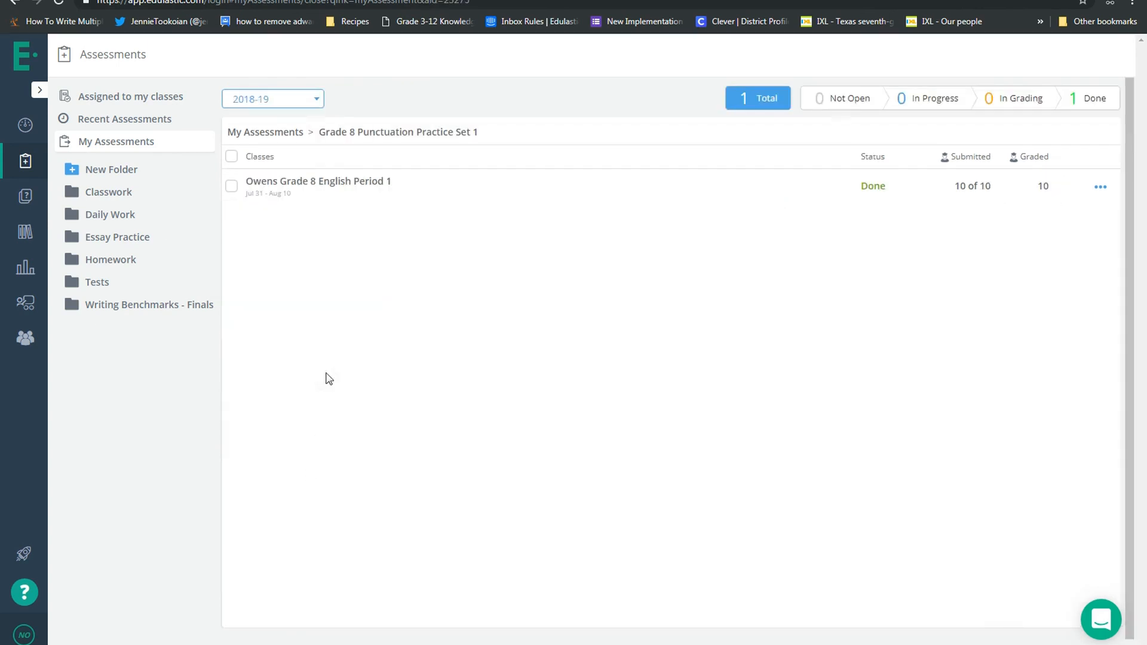
Open Period 1's Live Class Board and select the fifth and sixth student cards.
{"action": "left_click", "coordinate": [317, 181]}
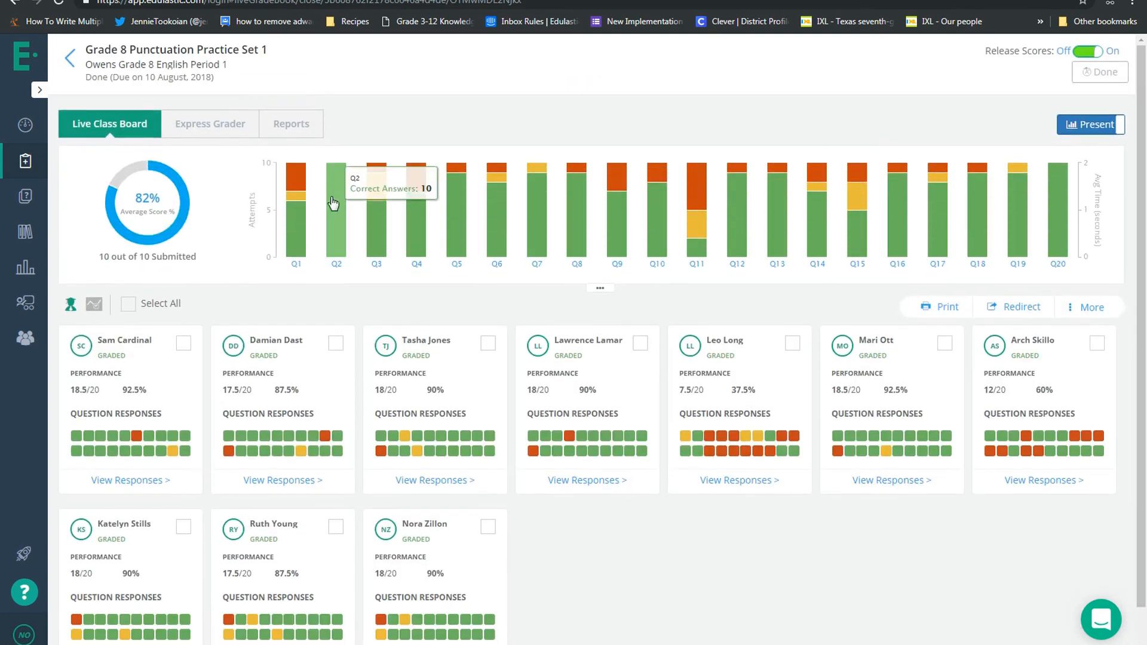
{"action": "left_click", "coordinate": [792, 344]}
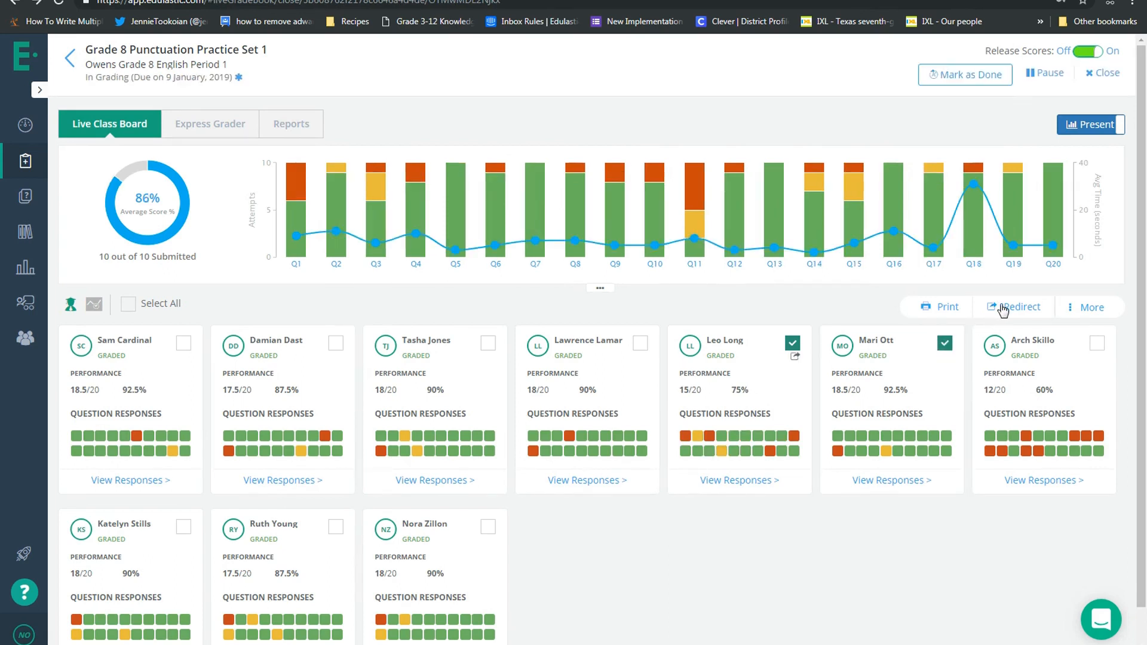
{"action": "left_click", "coordinate": [1013, 307]}
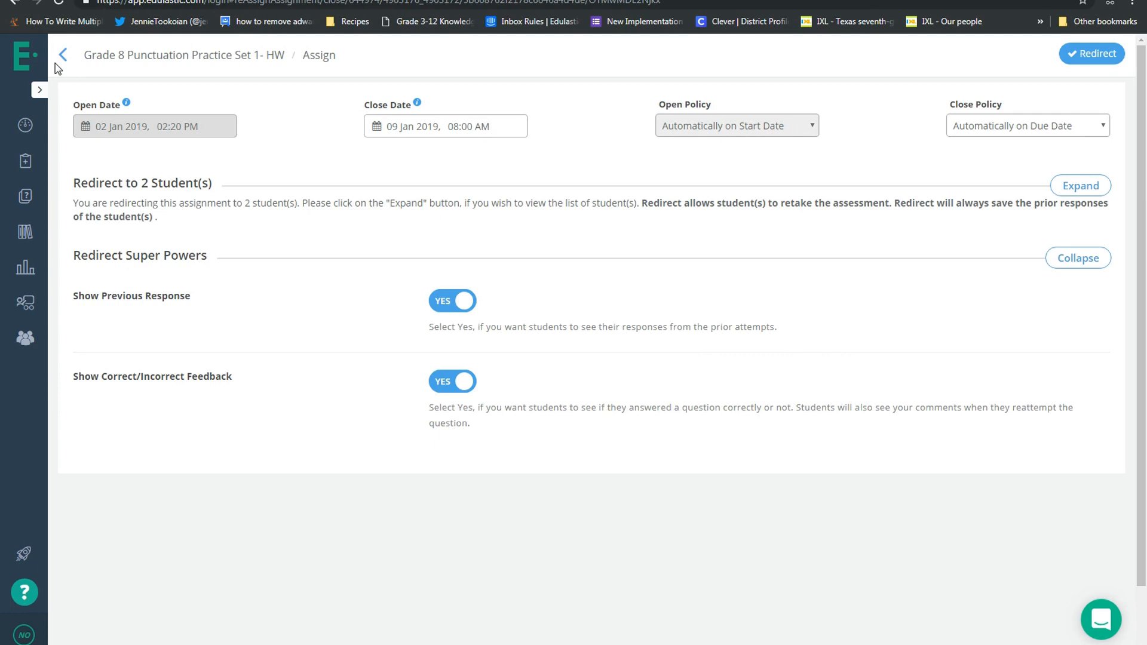
{"action": "mouse_move", "coordinate": [157, 119]}
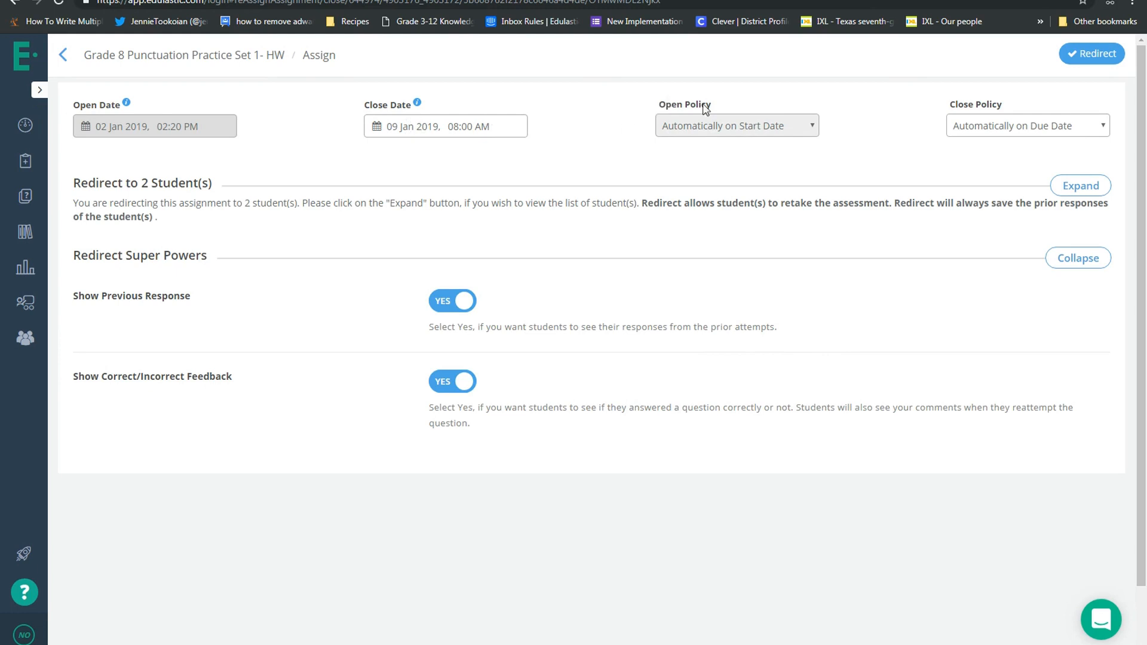
{"action": "mouse_move", "coordinate": [985, 118]}
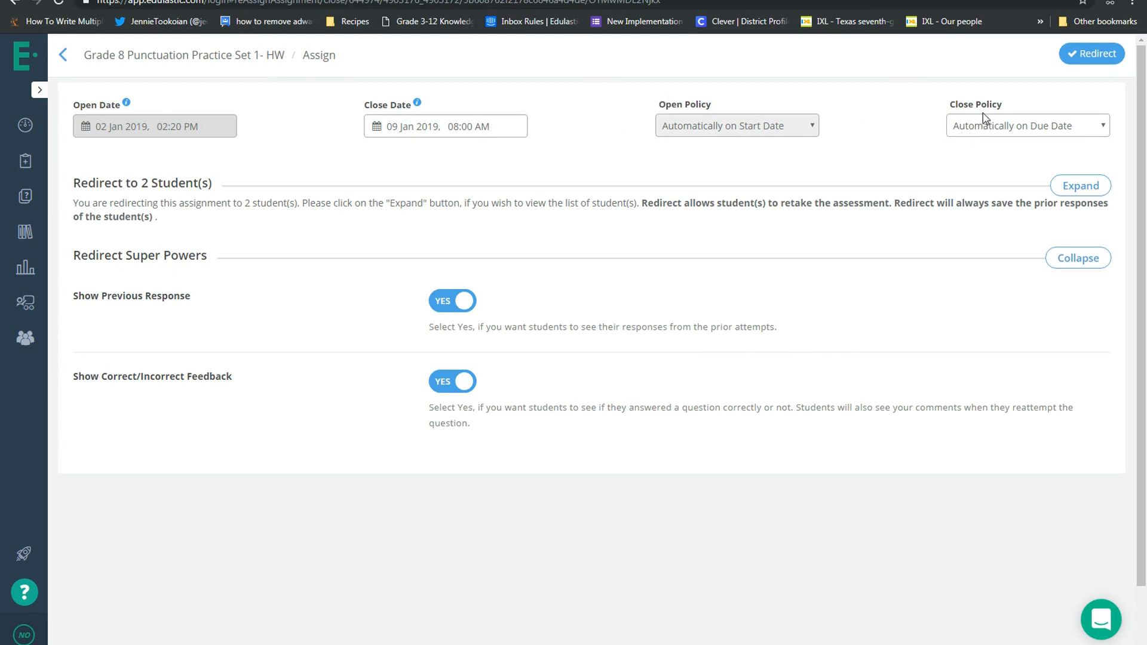
{"action": "left_click", "coordinate": [1080, 185]}
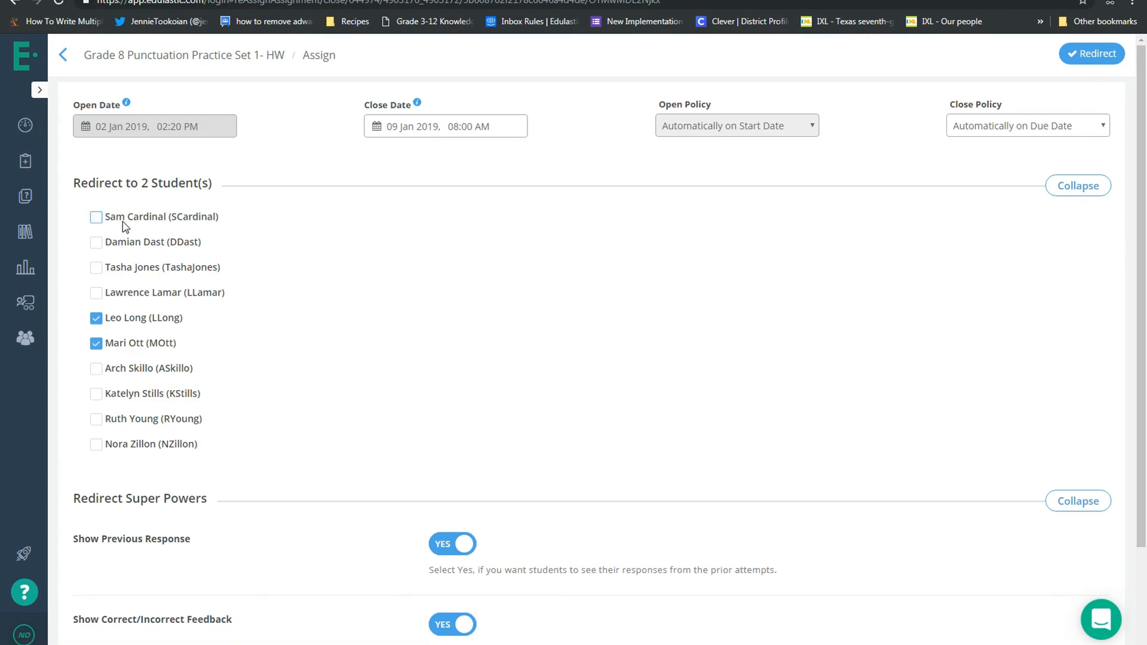
{"action": "mouse_move", "coordinate": [97, 228]}
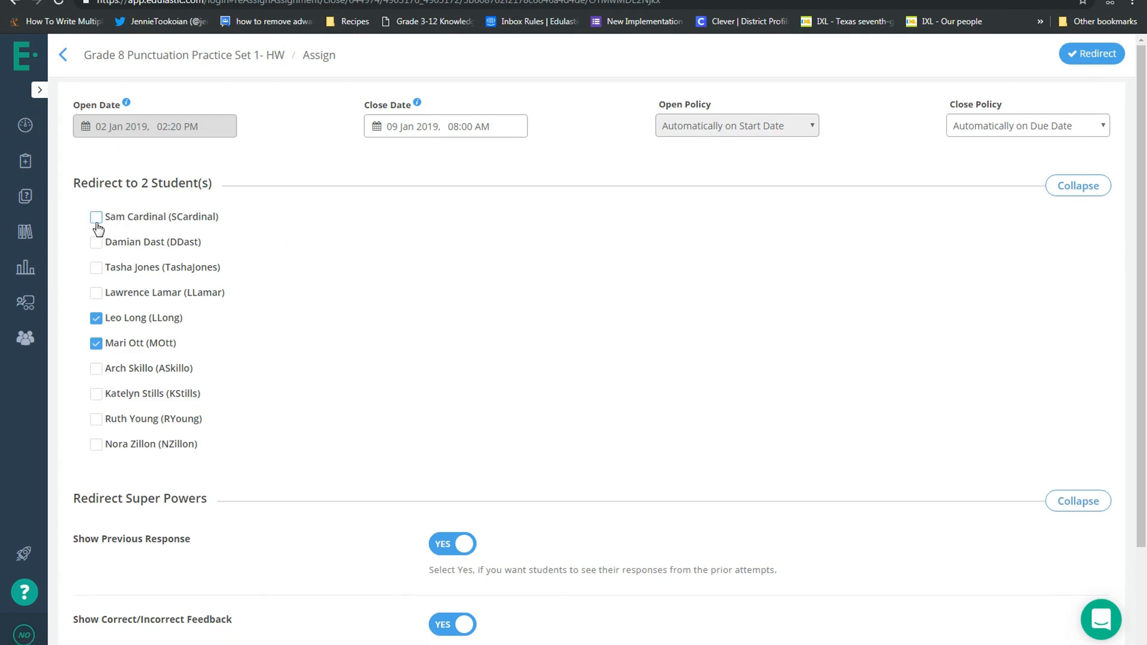
{"action": "left_click", "coordinate": [95, 217]}
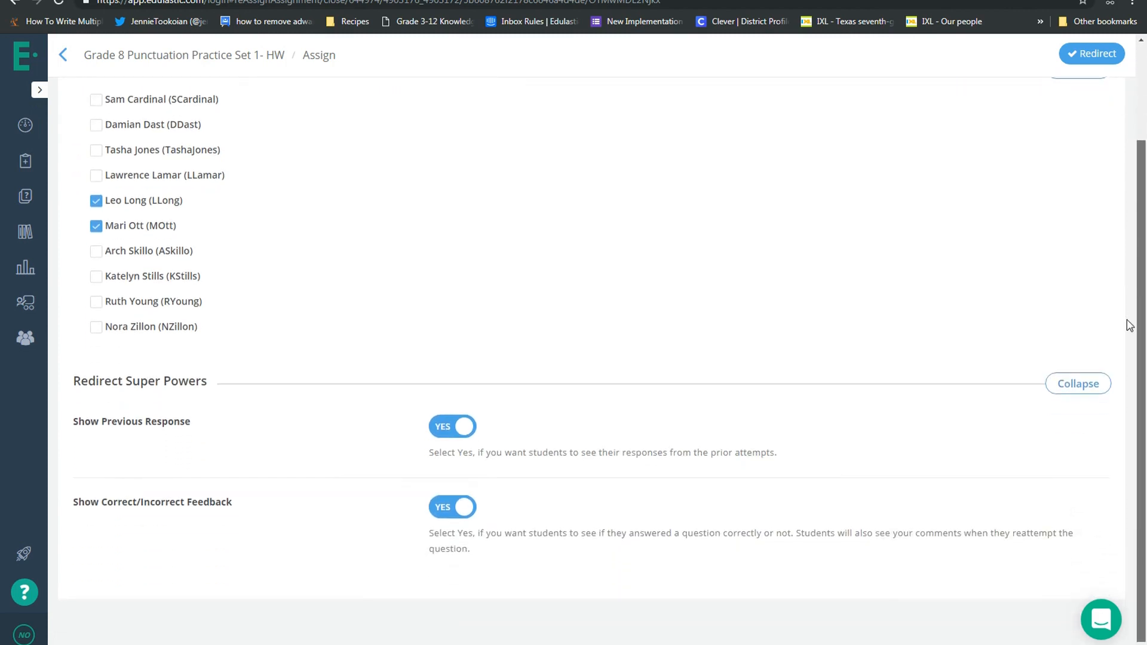
{"action": "mouse_move", "coordinate": [762, 467]}
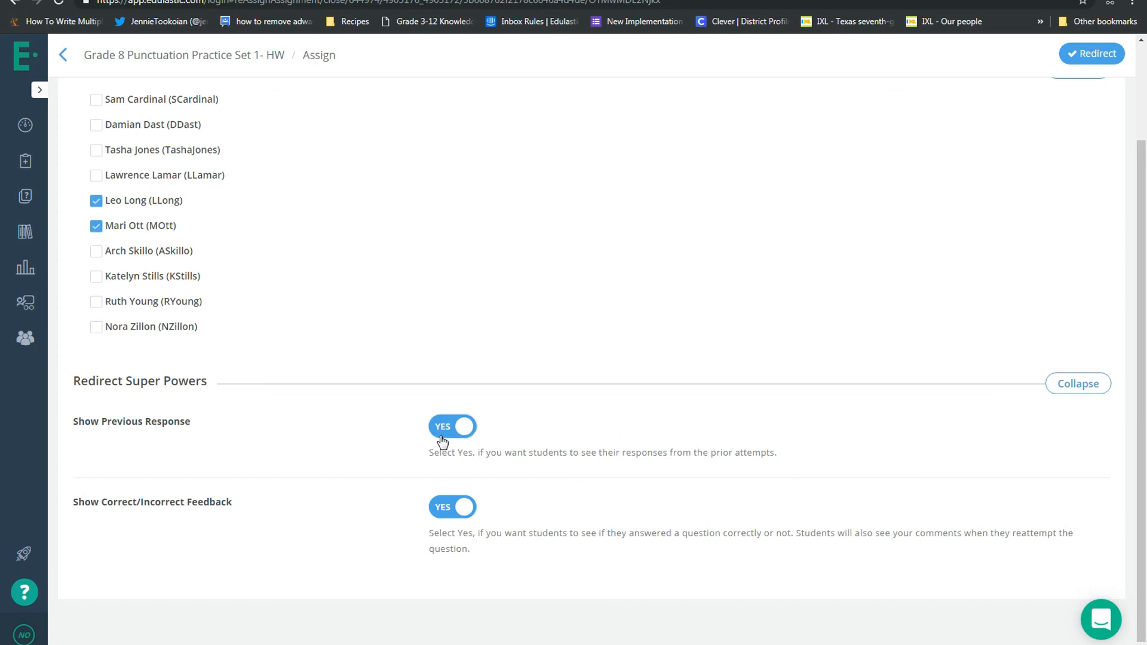
{"action": "mouse_move", "coordinate": [437, 464]}
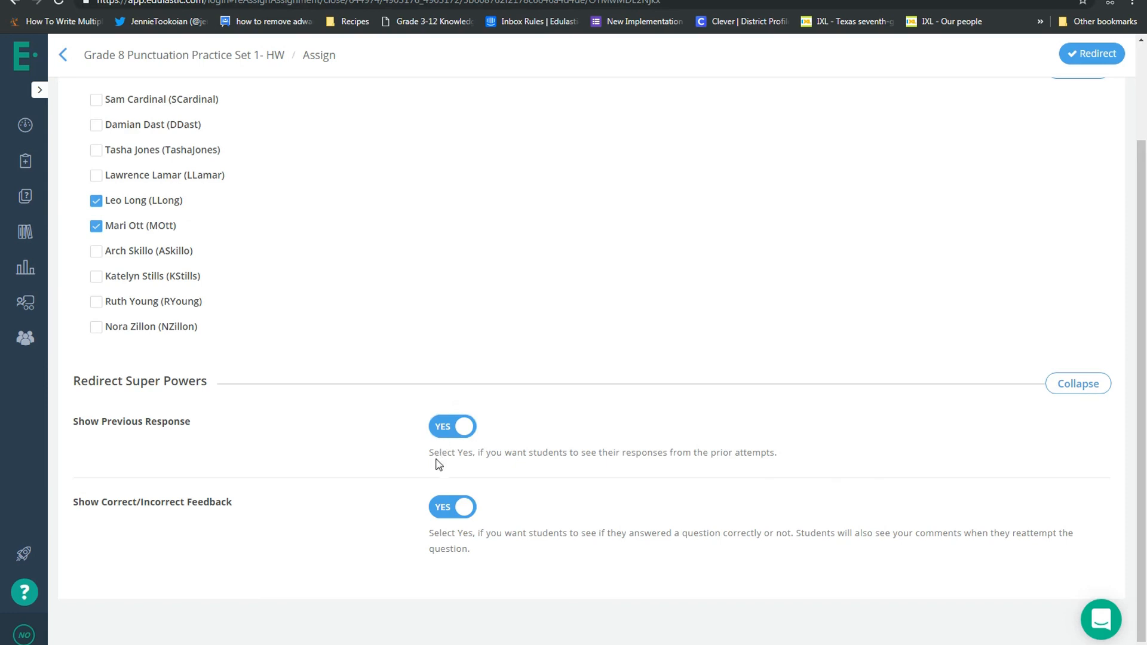
{"action": "mouse_move", "coordinate": [444, 516]}
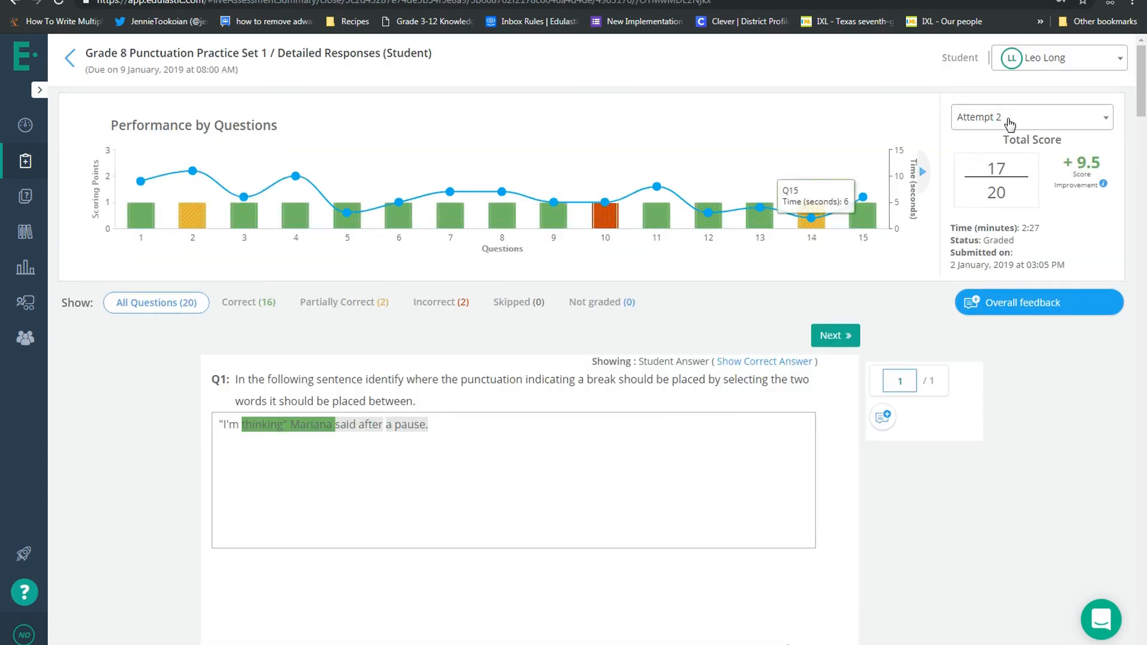
{"action": "left_click", "coordinate": [1030, 117]}
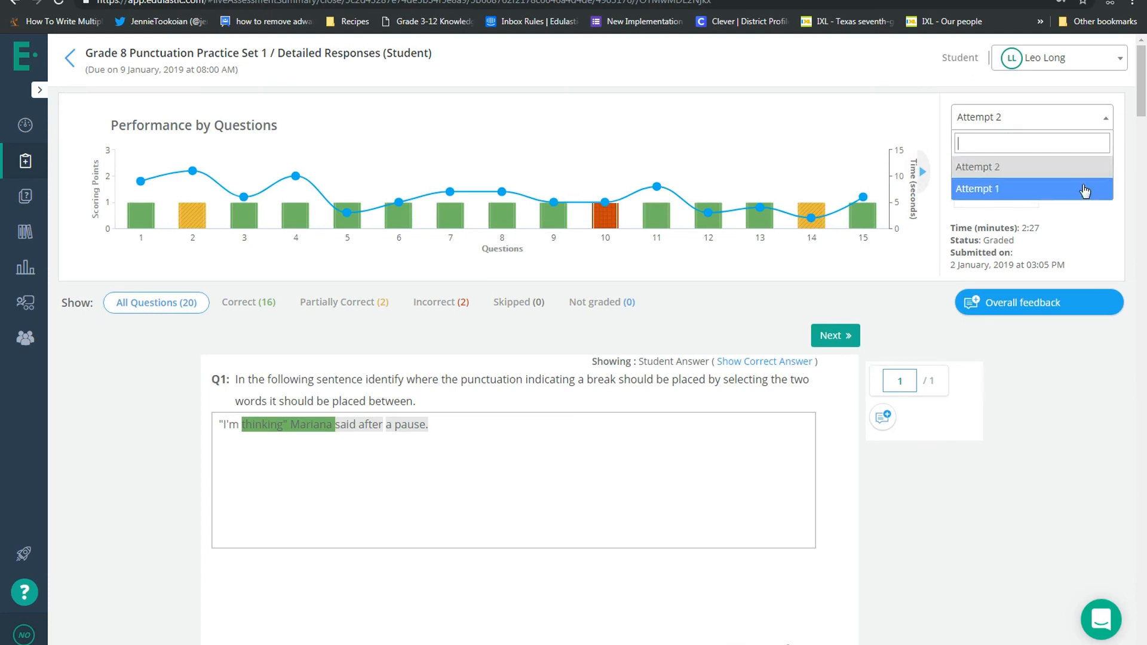
{"action": "left_click", "coordinate": [978, 188]}
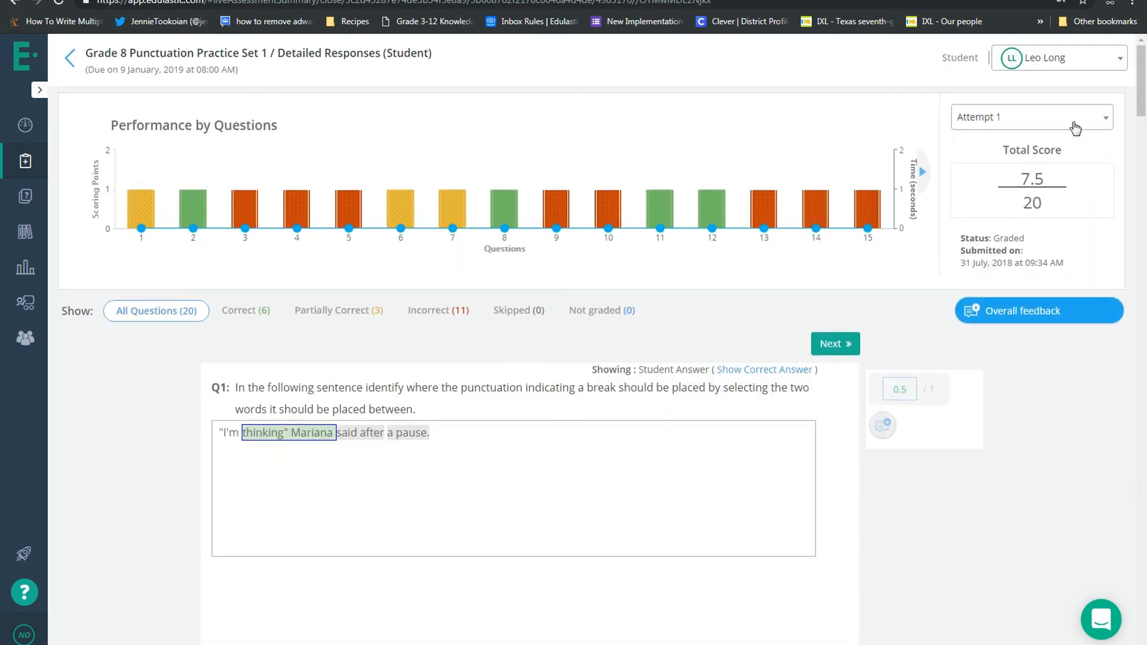
{"action": "left_click", "coordinate": [1031, 116]}
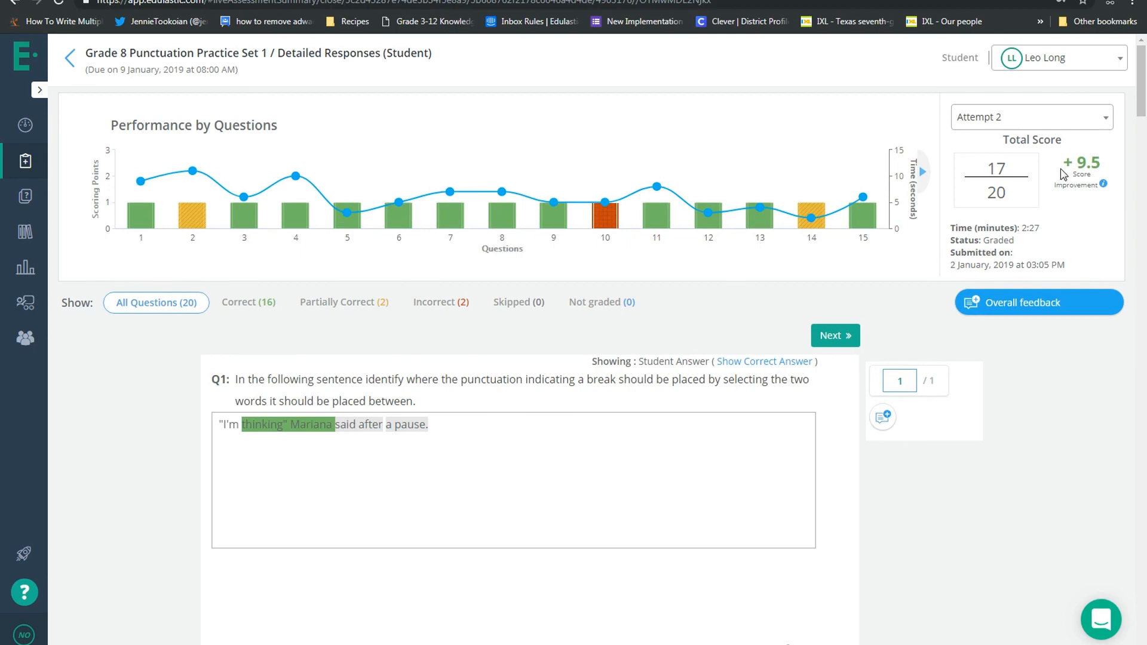
{"action": "mouse_move", "coordinate": [107, 83]}
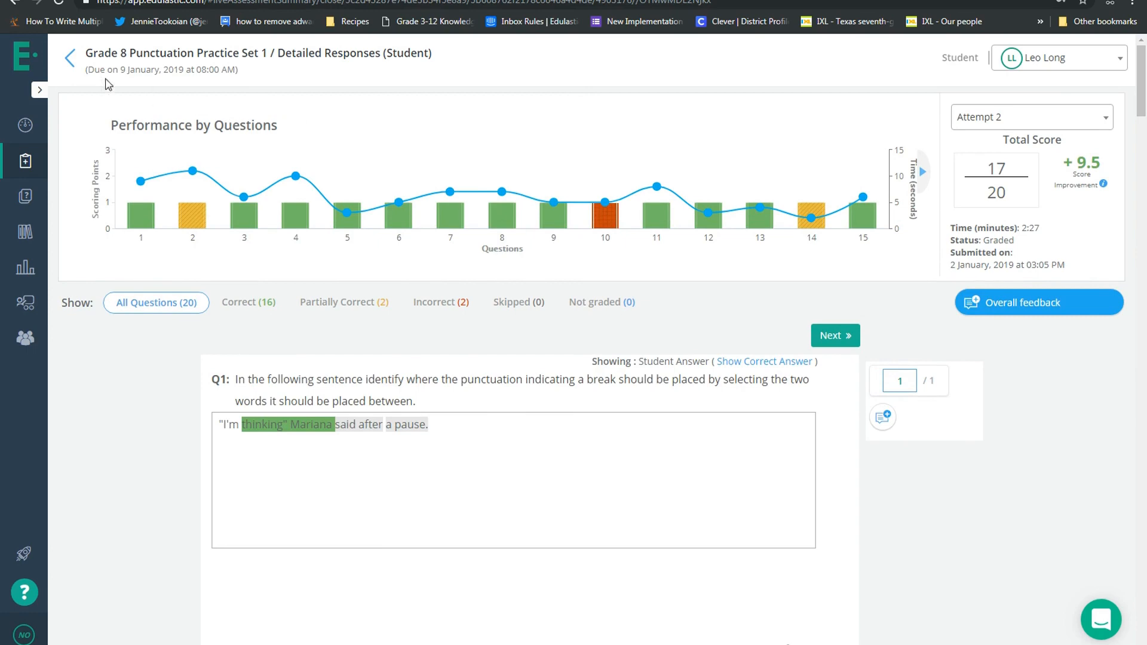
{"action": "left_click", "coordinate": [69, 57]}
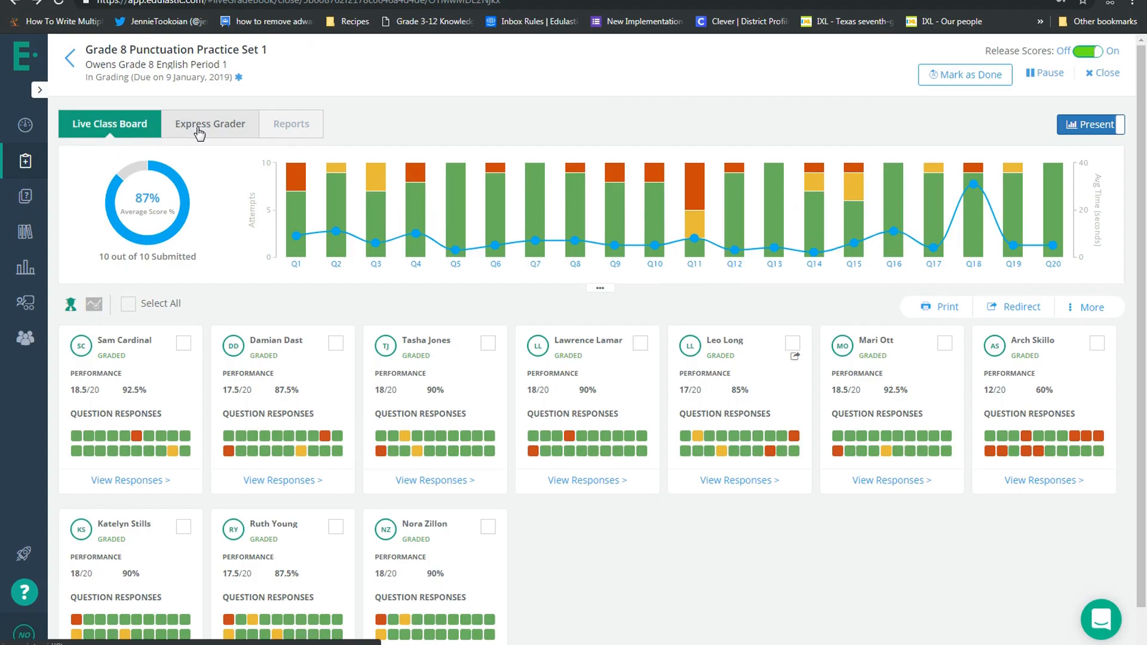
{"action": "left_click", "coordinate": [210, 123]}
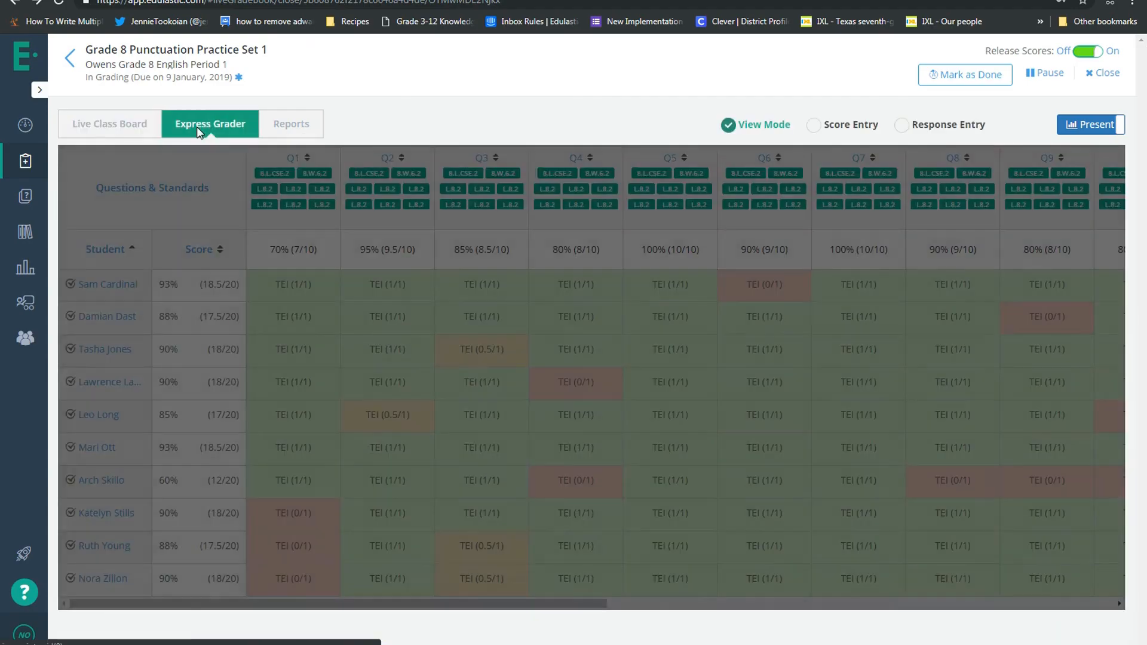
{"action": "left_click", "coordinate": [813, 124]}
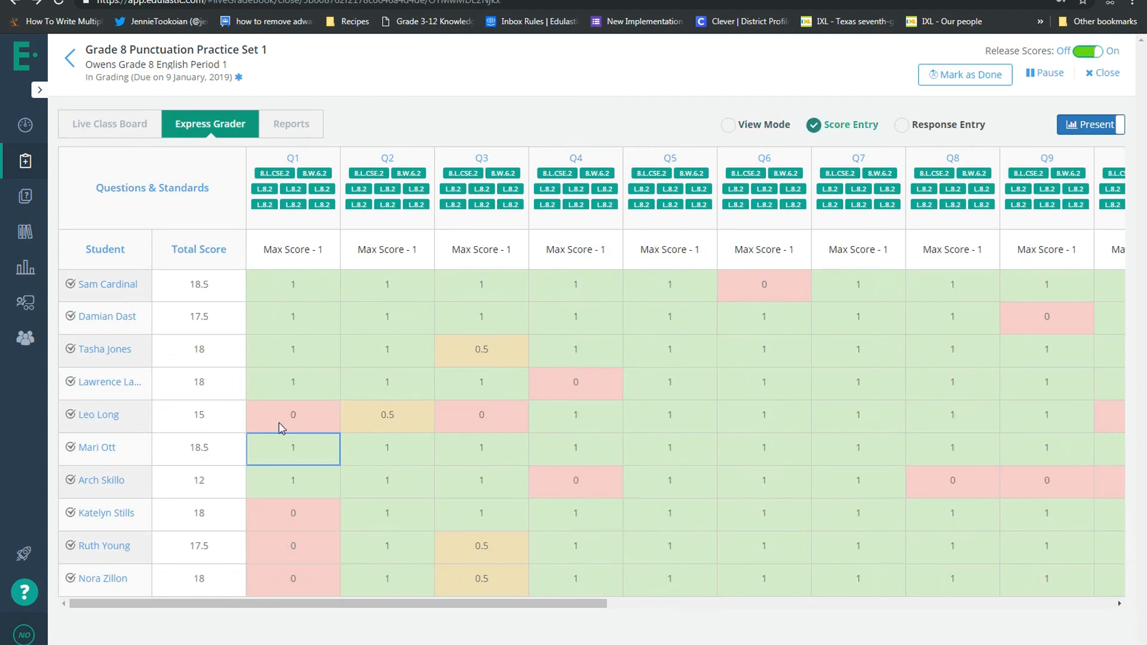
{"action": "left_click", "coordinate": [292, 414]}
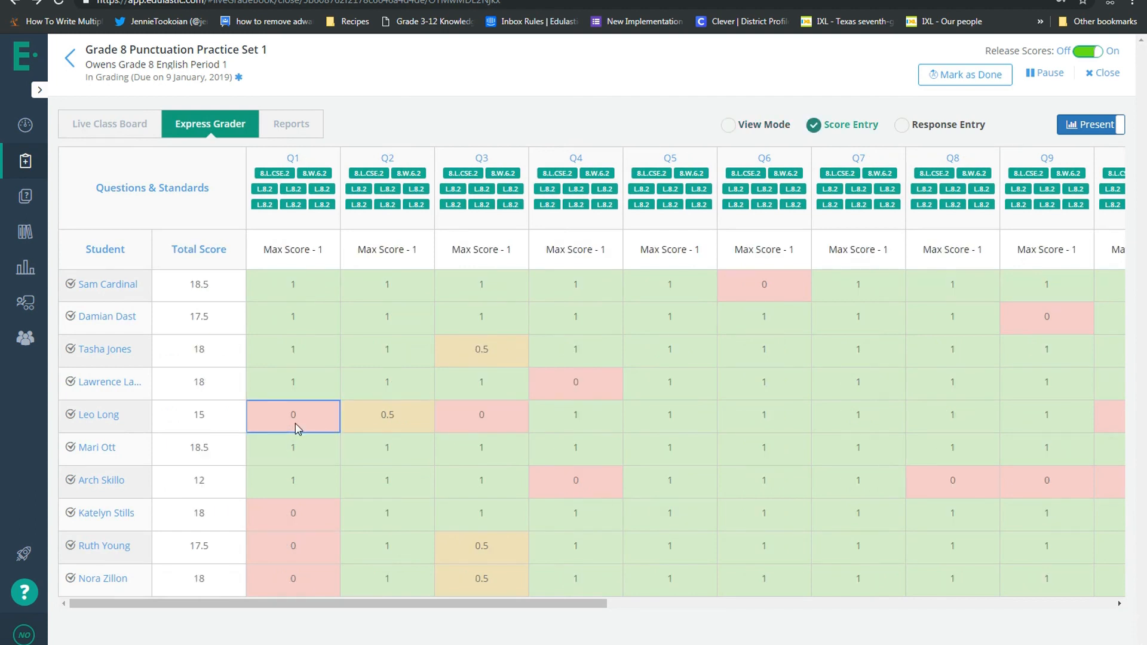
{"action": "left_click", "coordinate": [292, 414]}
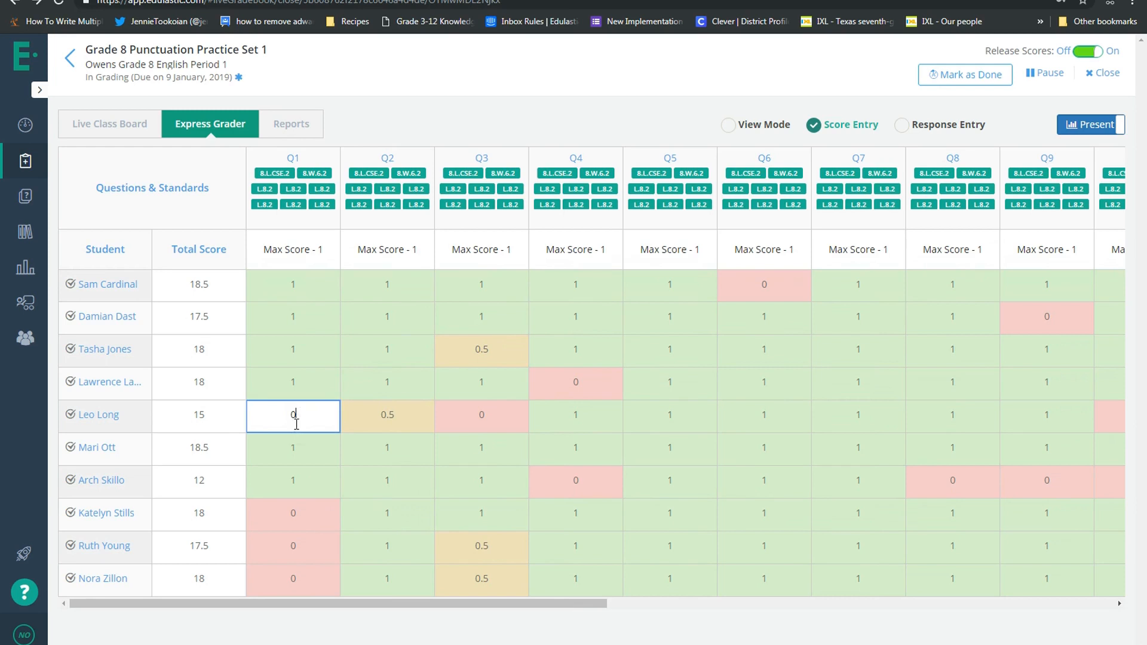
{"action": "mouse_move", "coordinate": [657, 240]}
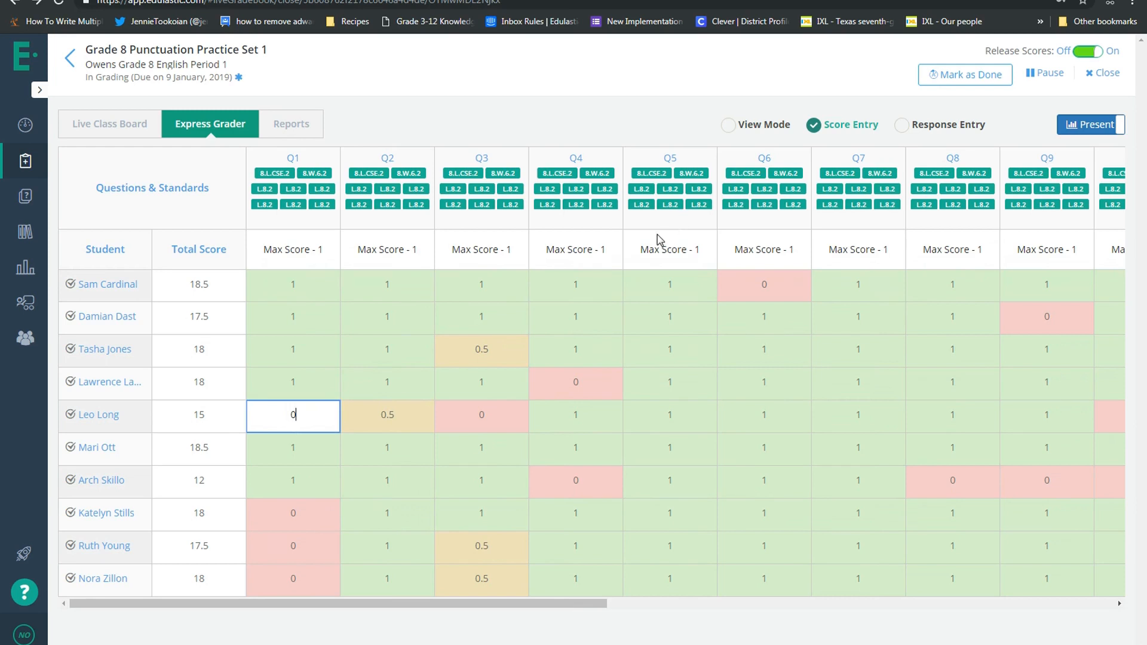
{"action": "mouse_move", "coordinate": [331, 312]}
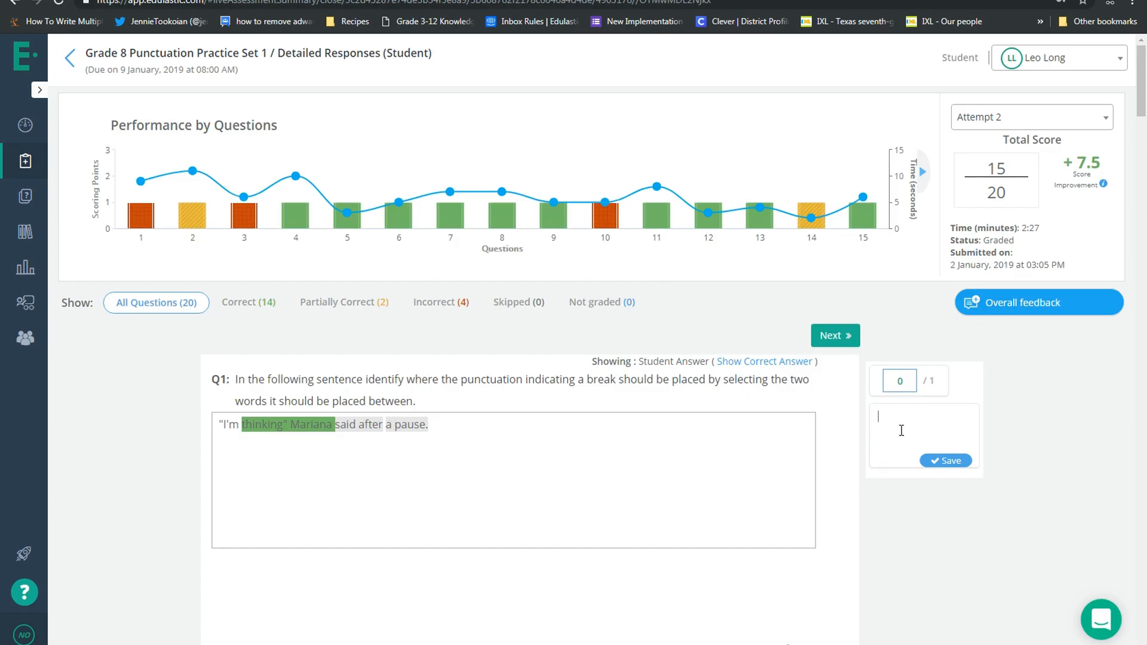
{"action": "type", "text": "Try this one again."}
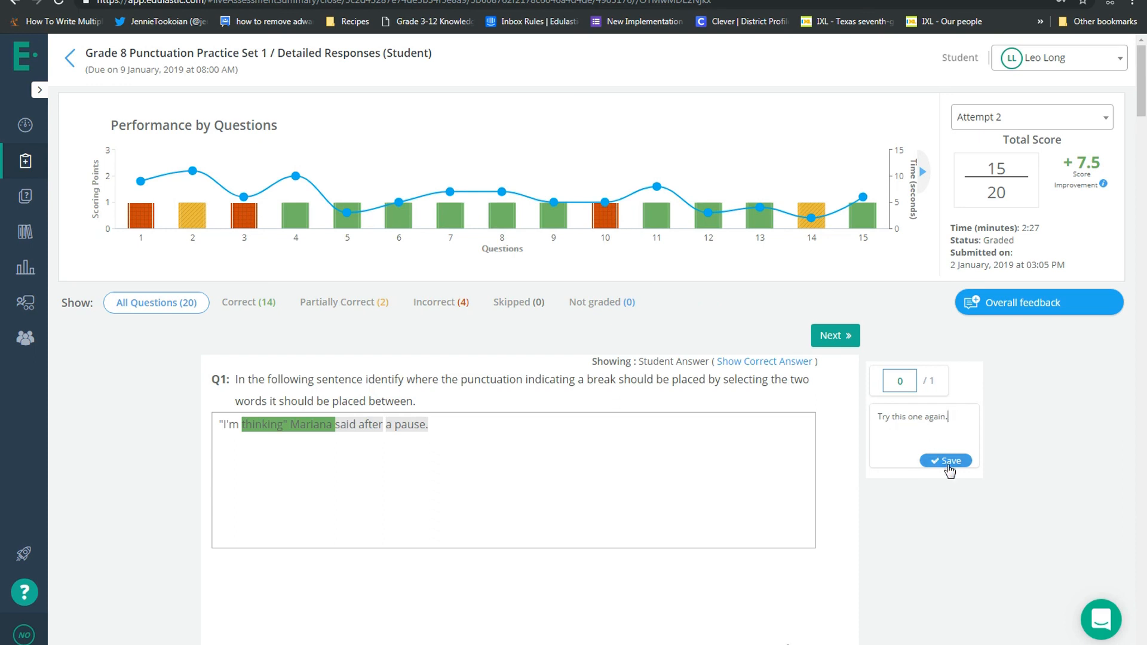
{"action": "left_click", "coordinate": [945, 460]}
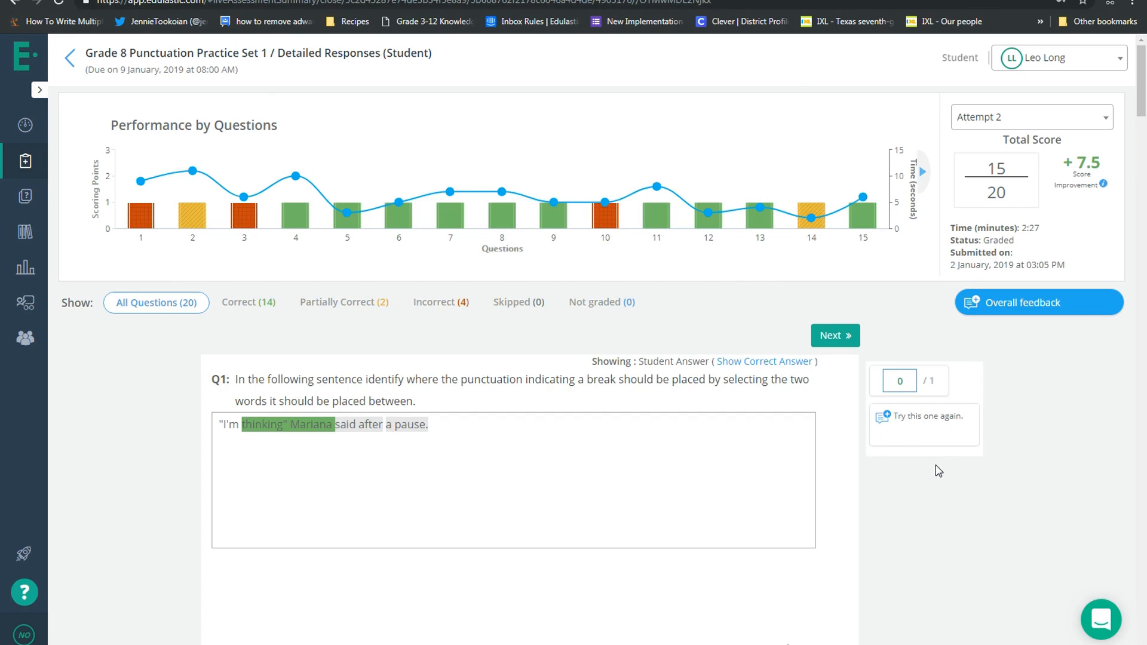